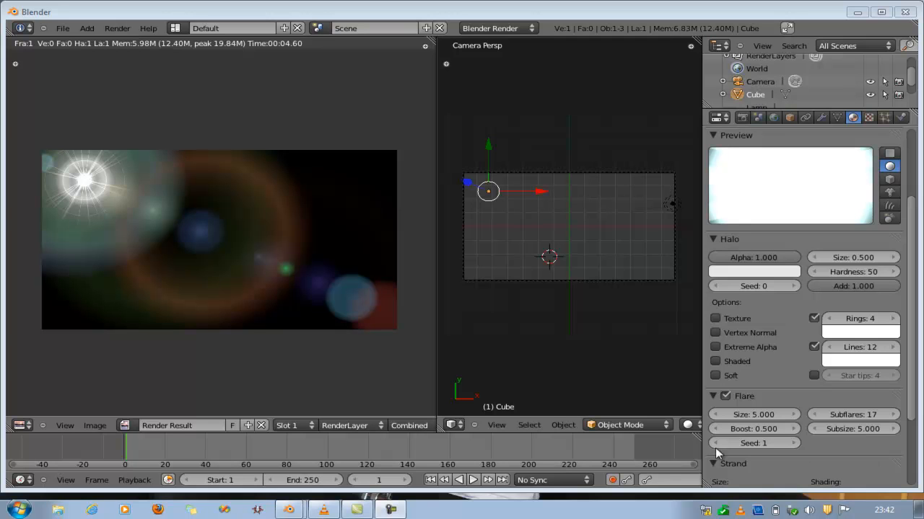
pyautogui.moveTo(93, 202)
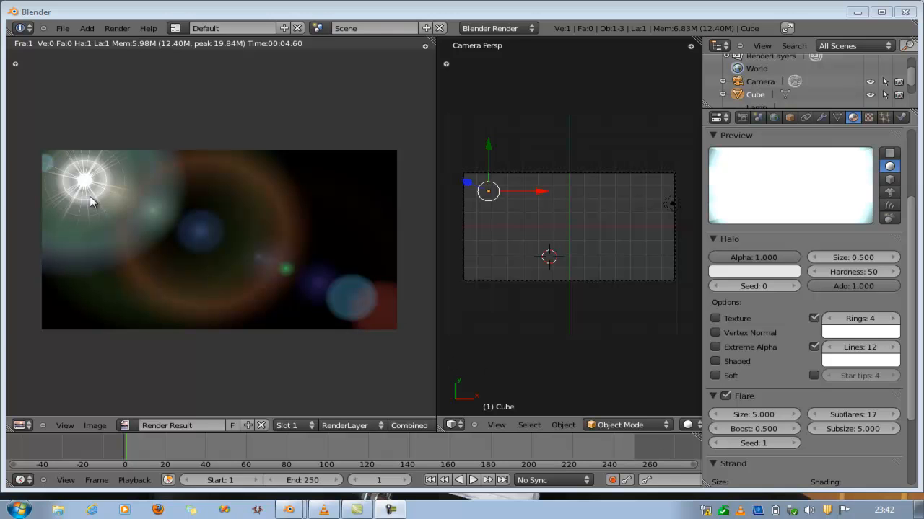
pyautogui.moveTo(223, 280)
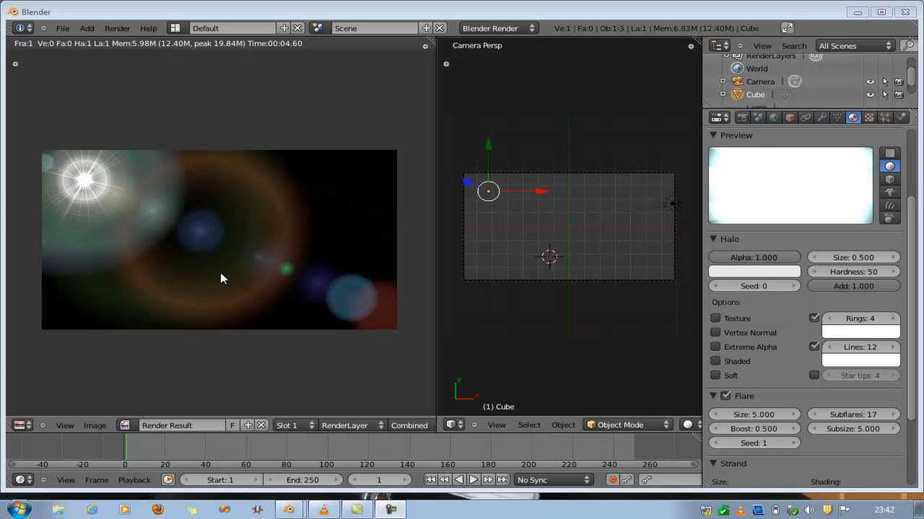
pyautogui.moveTo(436, 233)
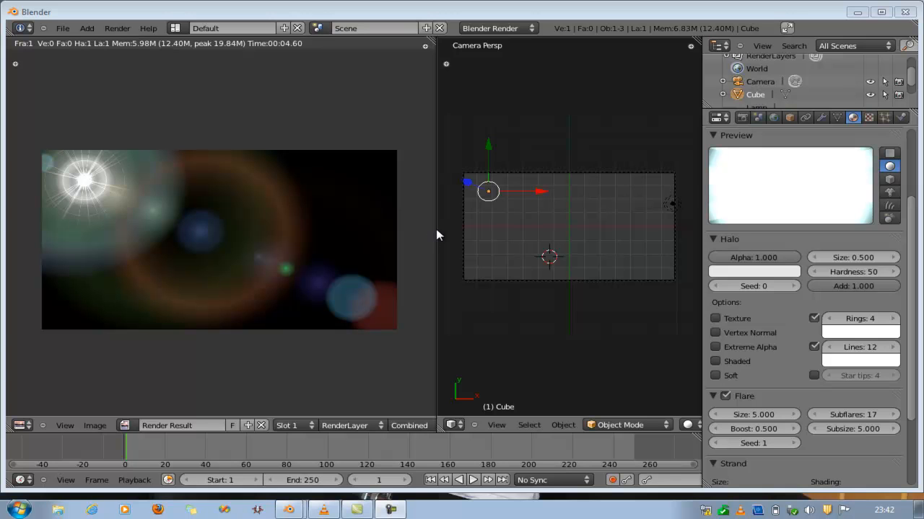
pyautogui.moveTo(609, 205)
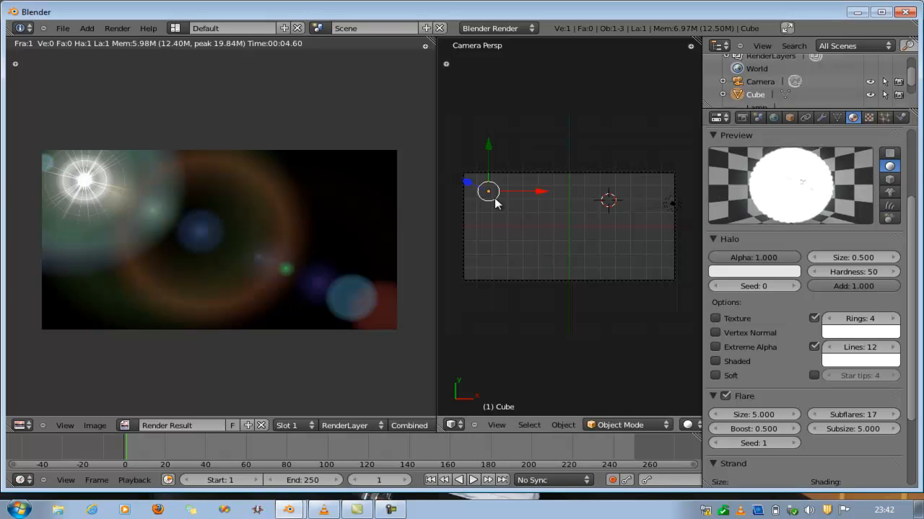
# Move the halo point toward the upper right of the camera frame
pyautogui.moveTo(487, 190); pyautogui.dragTo(638, 191)
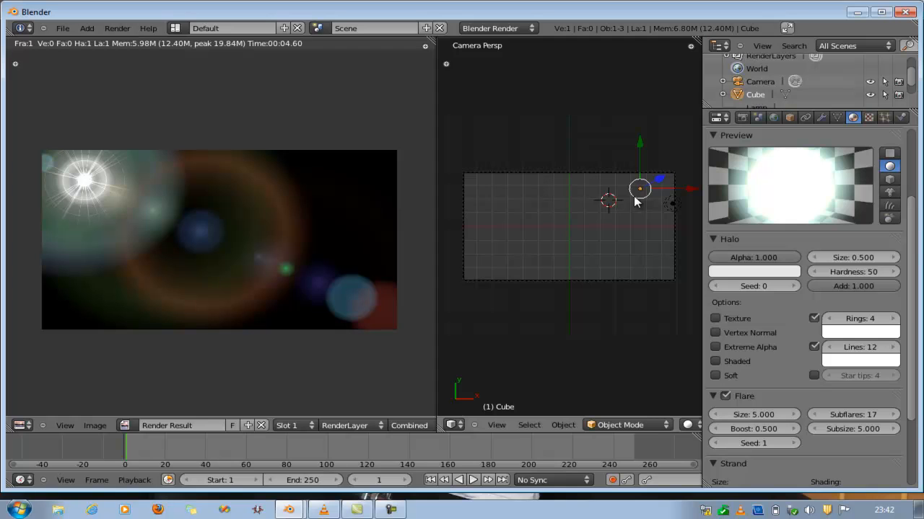
pyautogui.moveTo(618, 195)
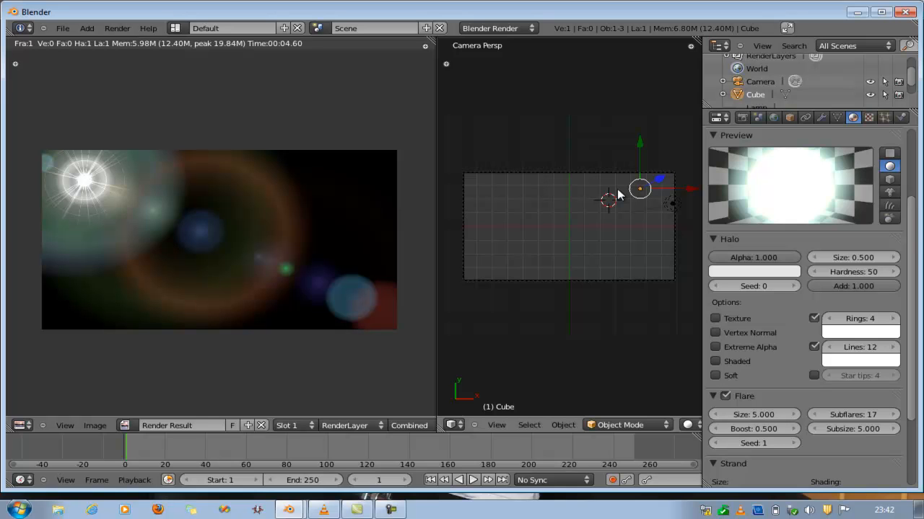
pyautogui.moveTo(604, 219)
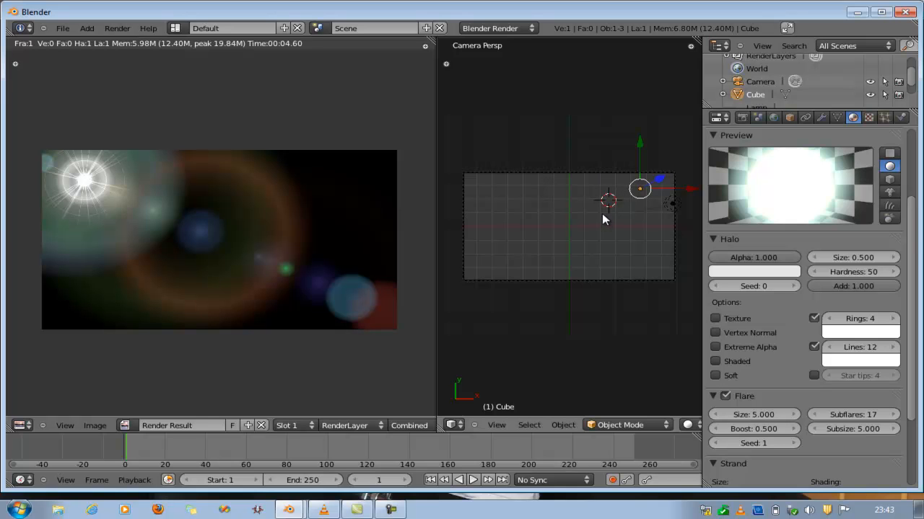
pyautogui.moveTo(547, 220)
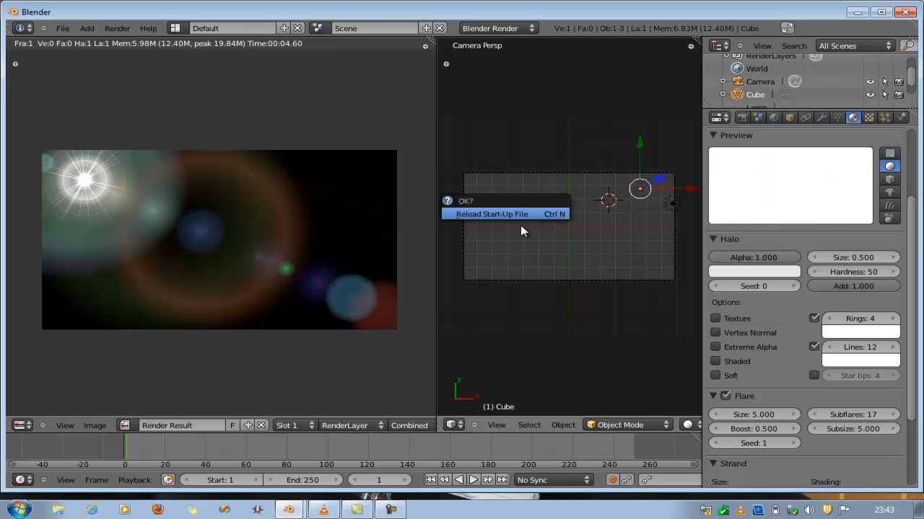
# Reload the default start-up scene and delete its default cube
pyautogui.click(490, 214)
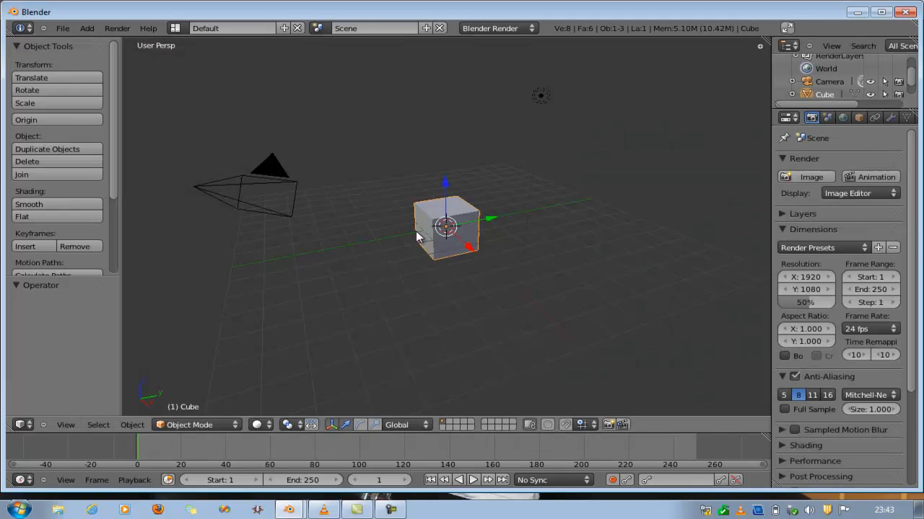
pyautogui.press('X')
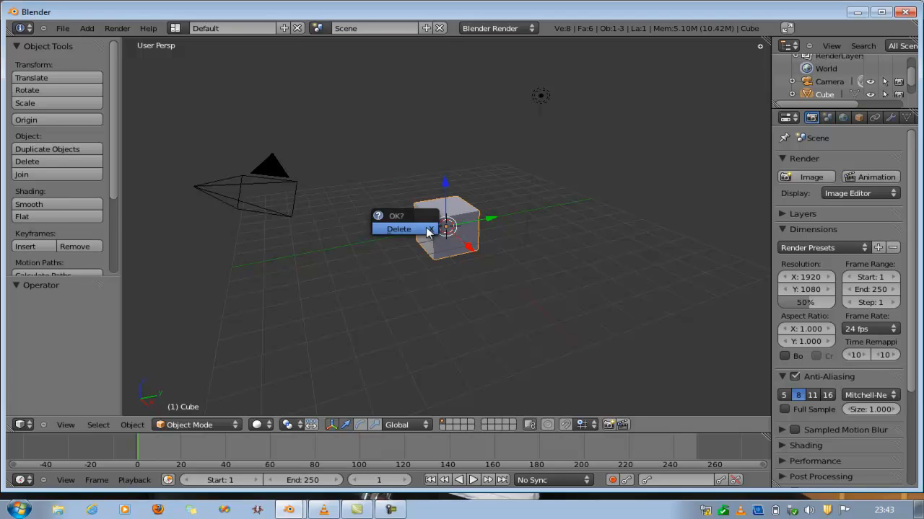
pyautogui.click(398, 228)
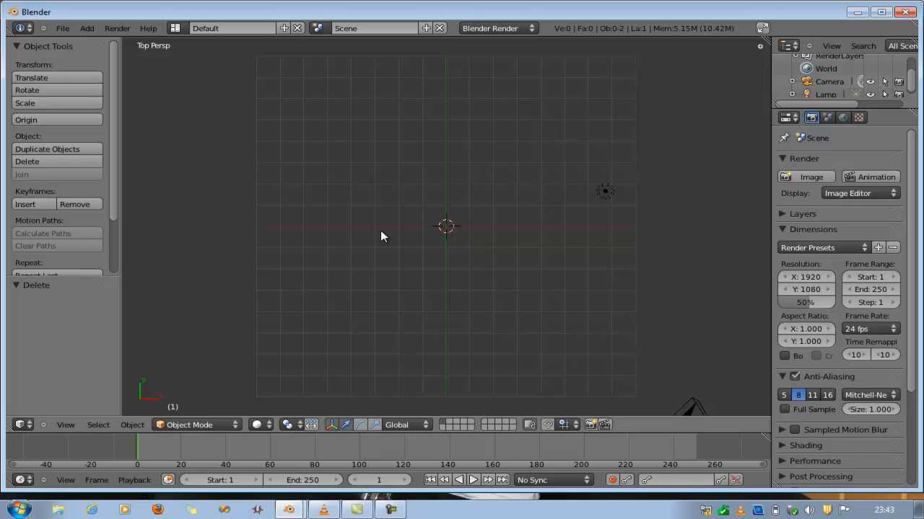
pyautogui.moveTo(454, 237)
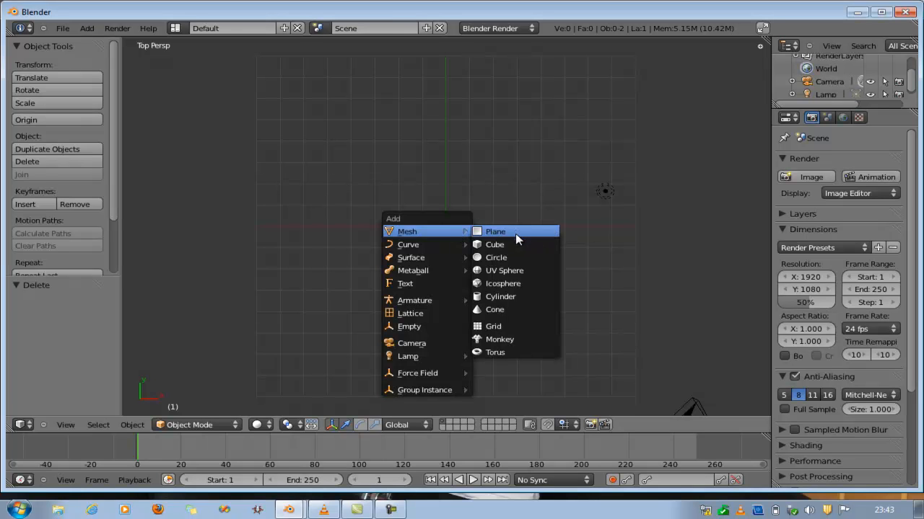
# Add a plane mesh and delete all but one of its vertices in Edit Mode
pyautogui.click(495, 231)
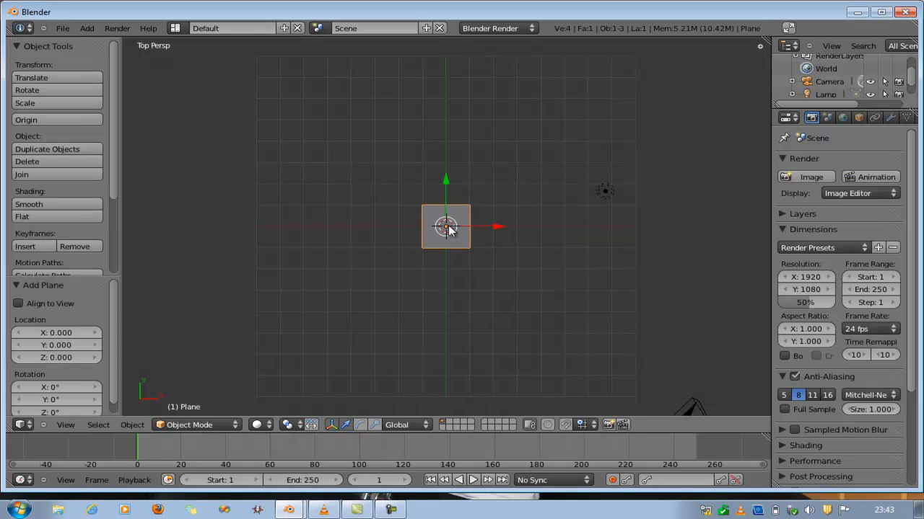
pyautogui.press('Tab')
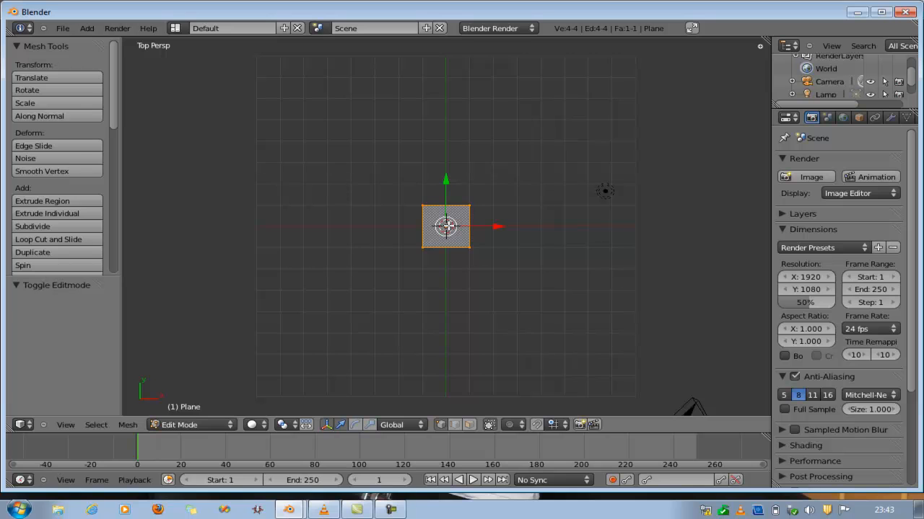
pyautogui.moveTo(439, 205)
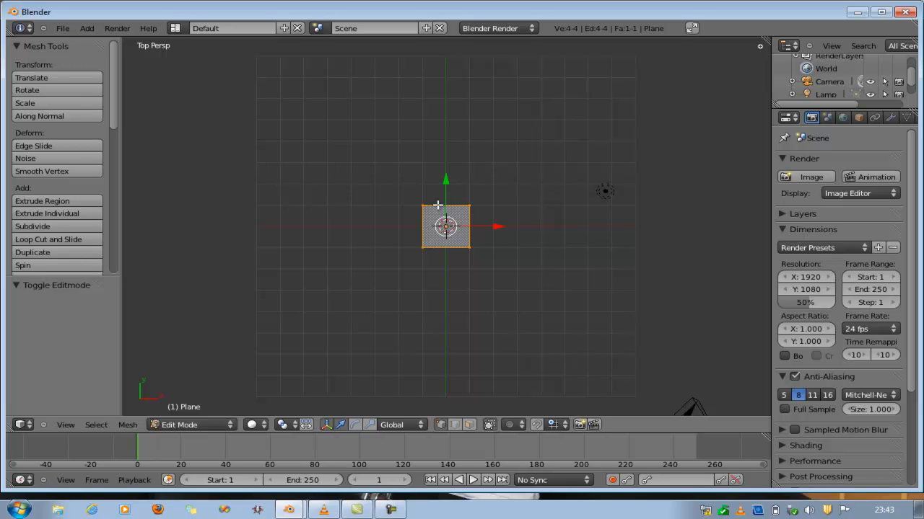
pyautogui.click(421, 205)
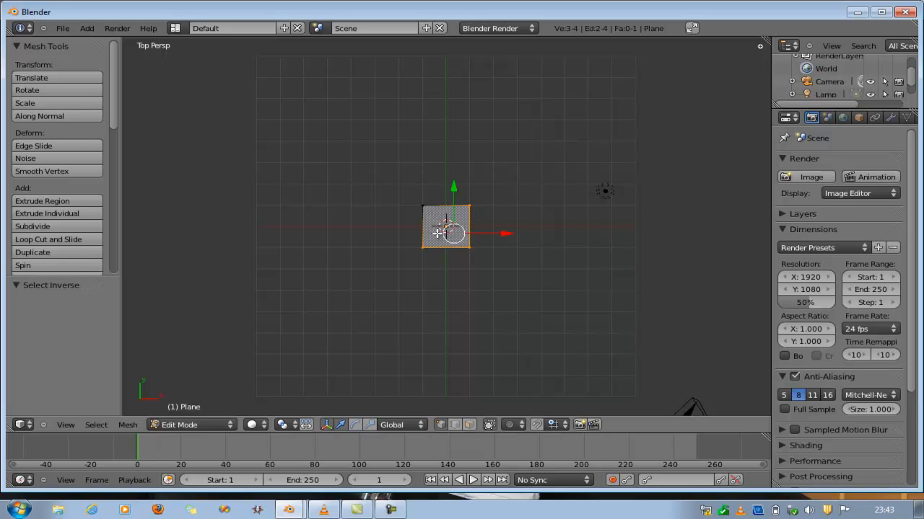
pyautogui.press('x')
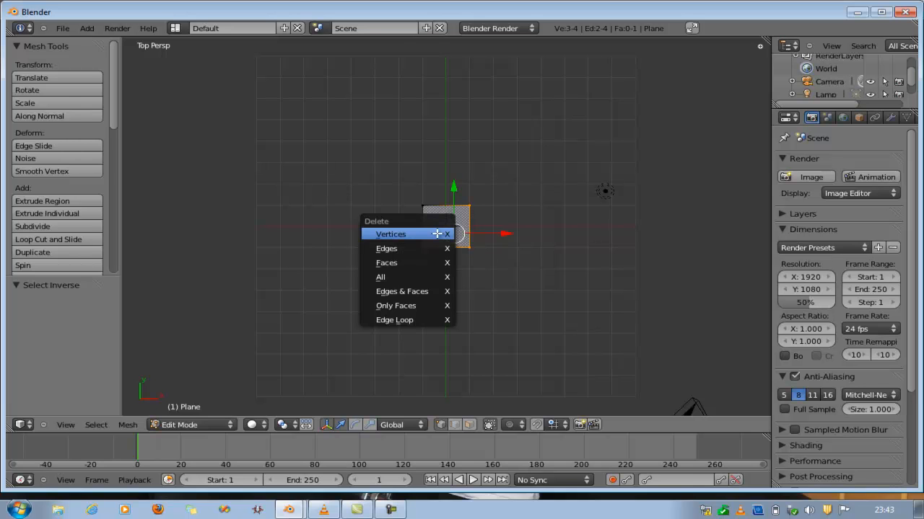
pyautogui.click(390, 234)
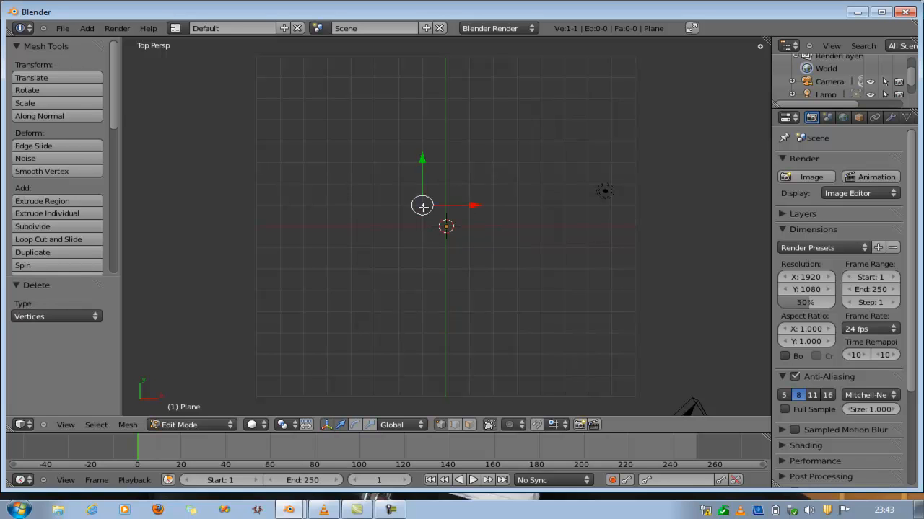
pyautogui.moveTo(421, 153)
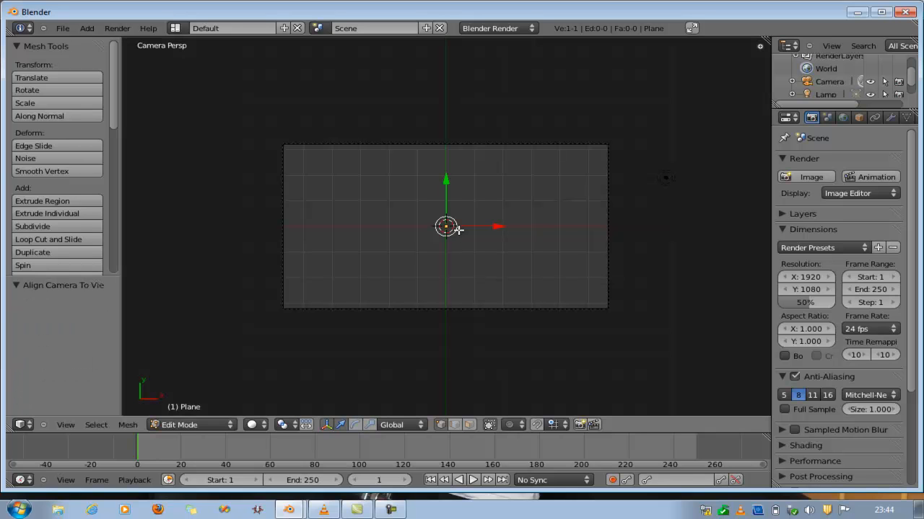
pyautogui.moveTo(465, 225)
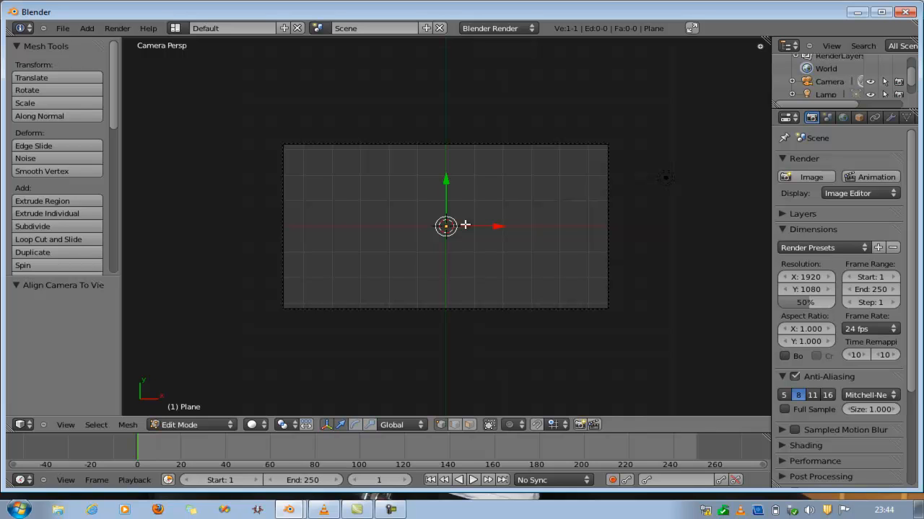
pyautogui.moveTo(468, 233)
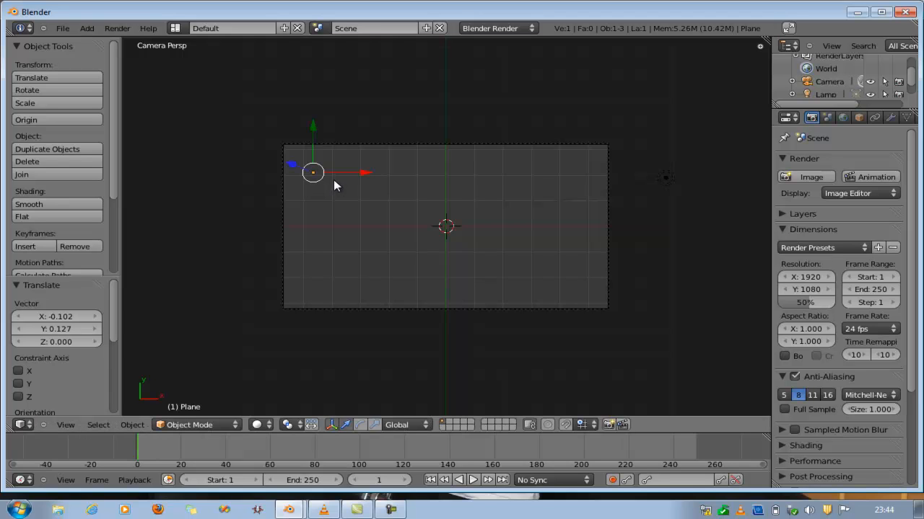
pyautogui.moveTo(340, 194)
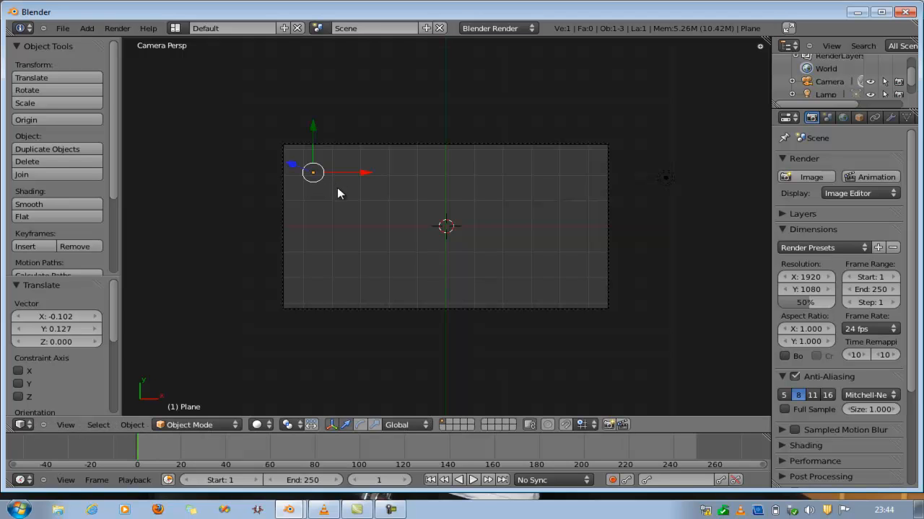
pyautogui.moveTo(586, 296)
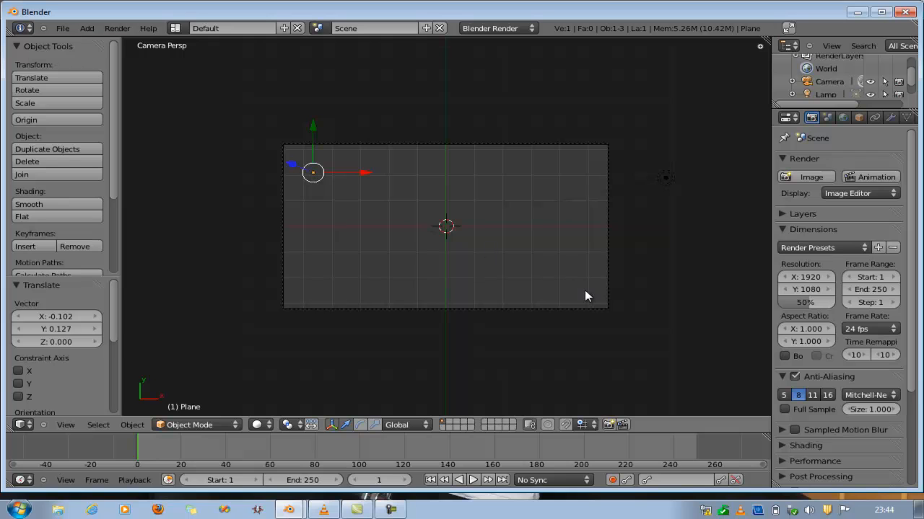
pyautogui.moveTo(363, 257)
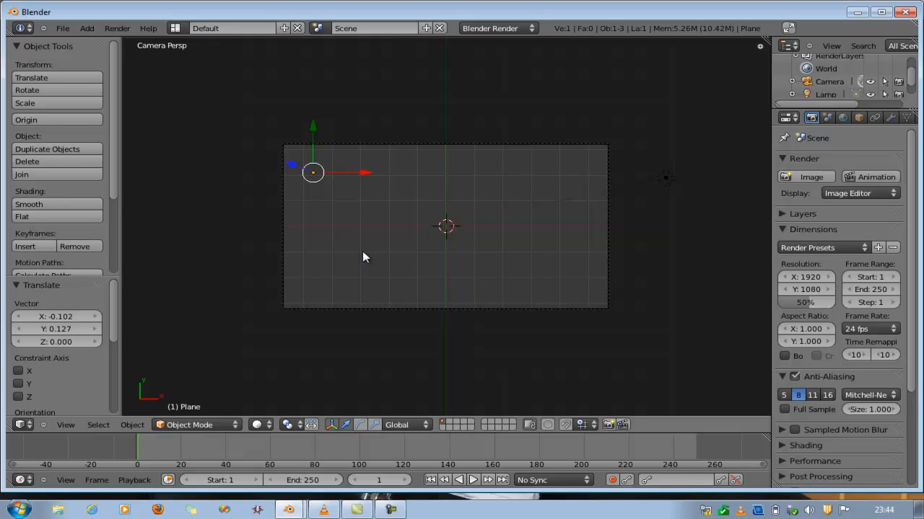
pyautogui.moveTo(315, 176)
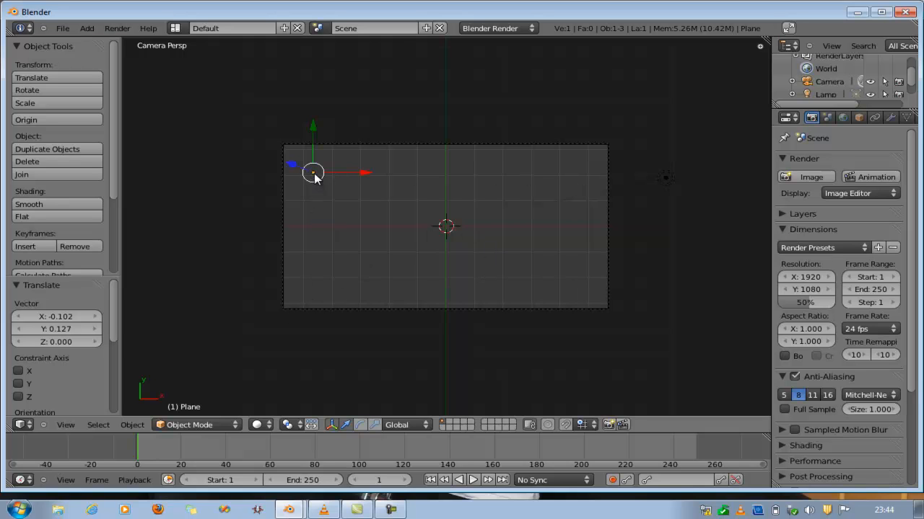
pyautogui.moveTo(316, 186)
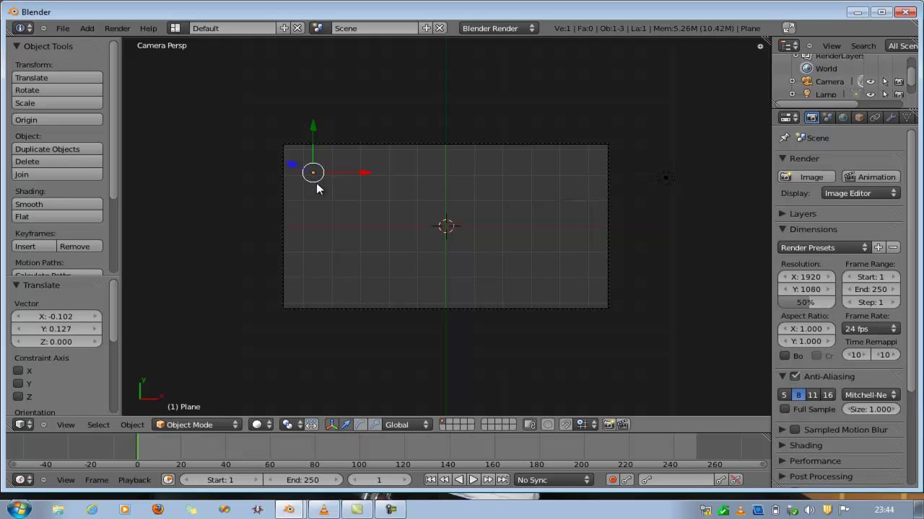
pyautogui.moveTo(462, 251)
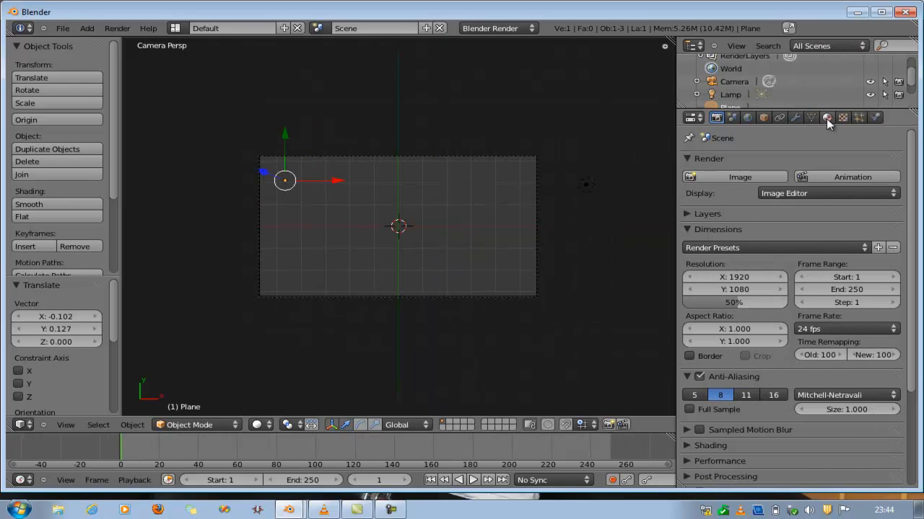
pyautogui.click(827, 117)
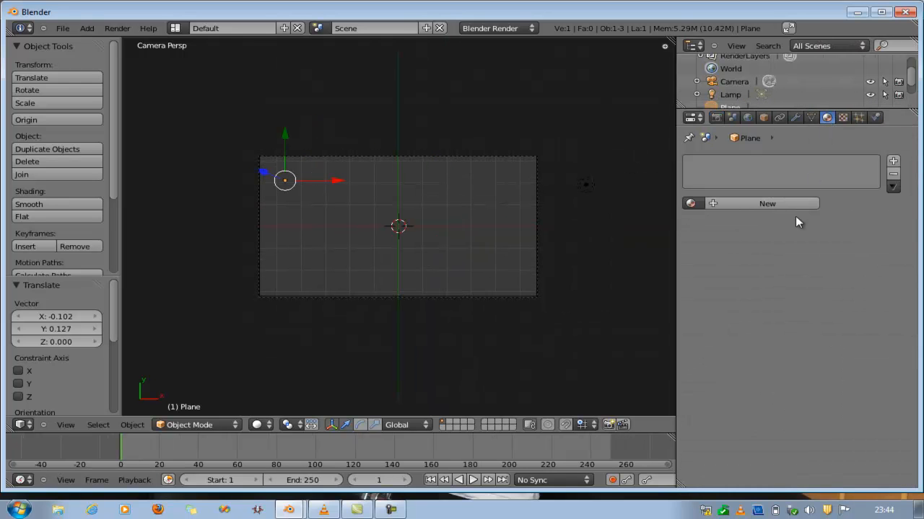
pyautogui.click(766, 203)
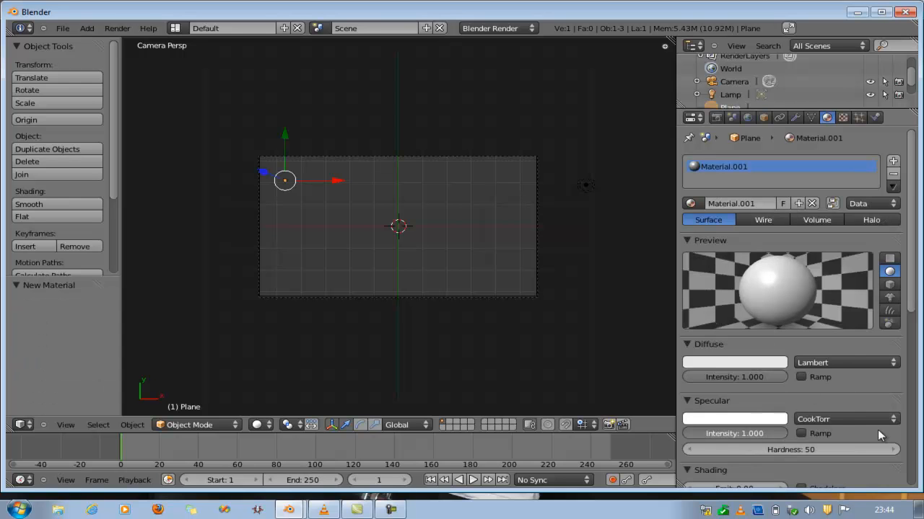
pyautogui.click(871, 219)
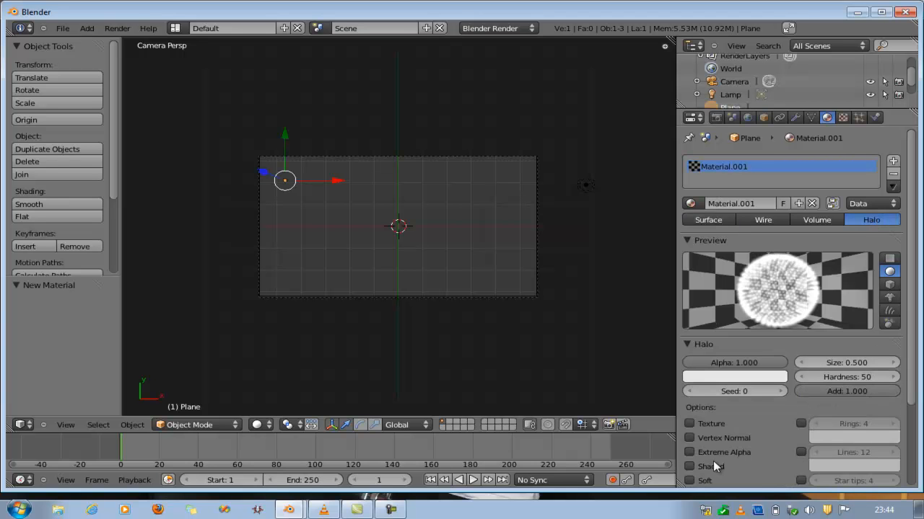
pyautogui.scroll(-3)
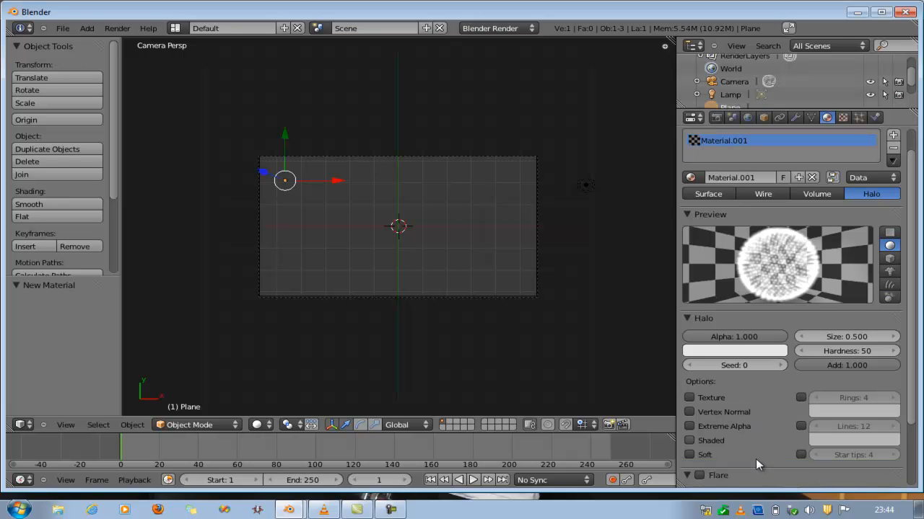
pyautogui.scroll(-3)
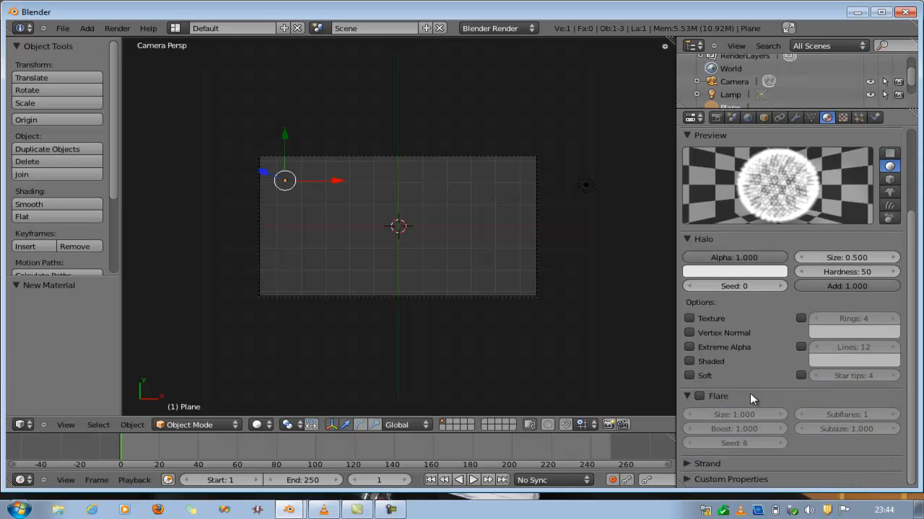
pyautogui.moveTo(844, 449)
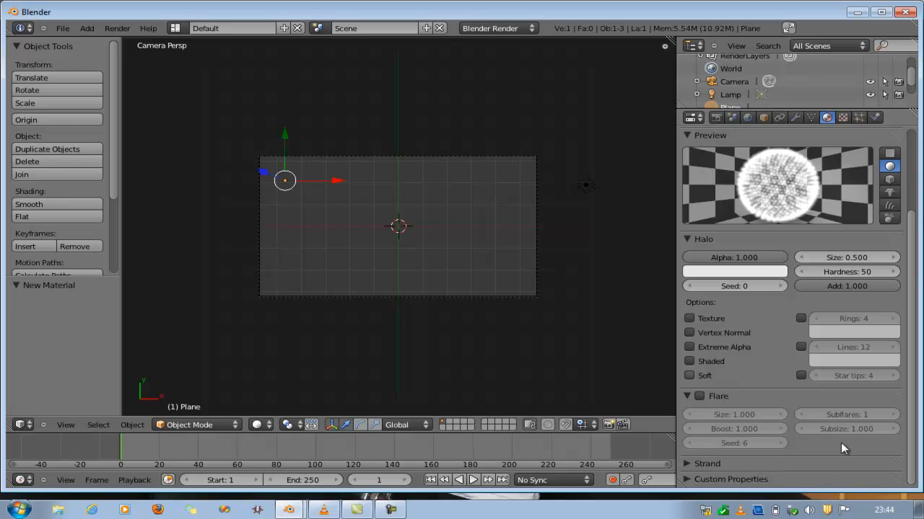
pyautogui.moveTo(754, 459)
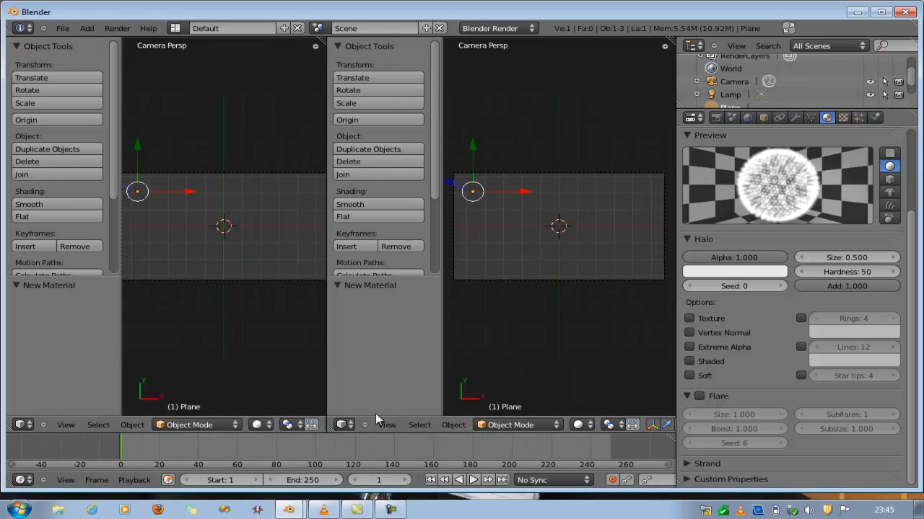
pyautogui.moveTo(422, 401)
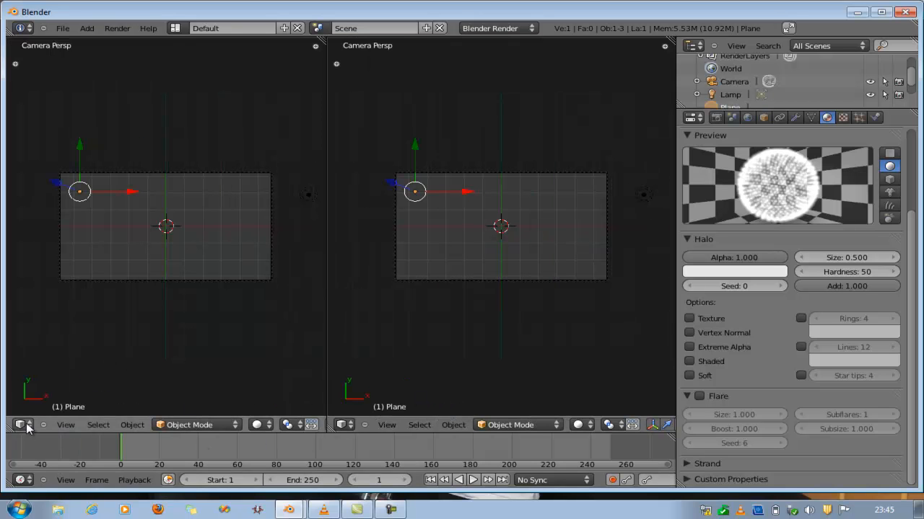
# Switch the left split area to a UV/Image Editor
pyautogui.click(21, 425)
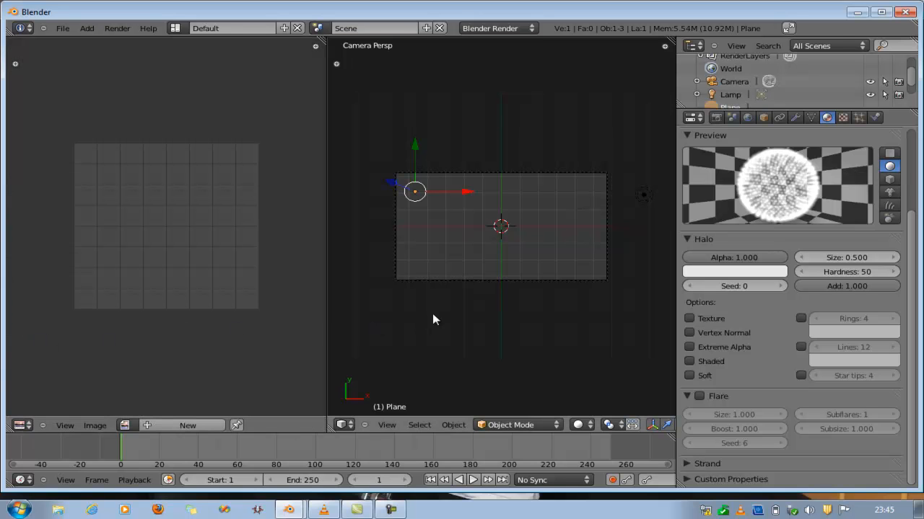
pyautogui.moveTo(381, 306)
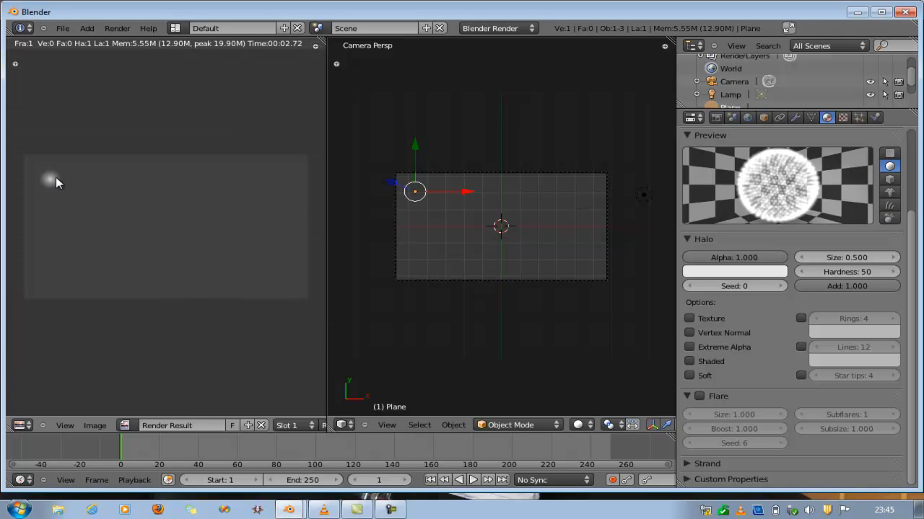
pyautogui.moveTo(63, 180)
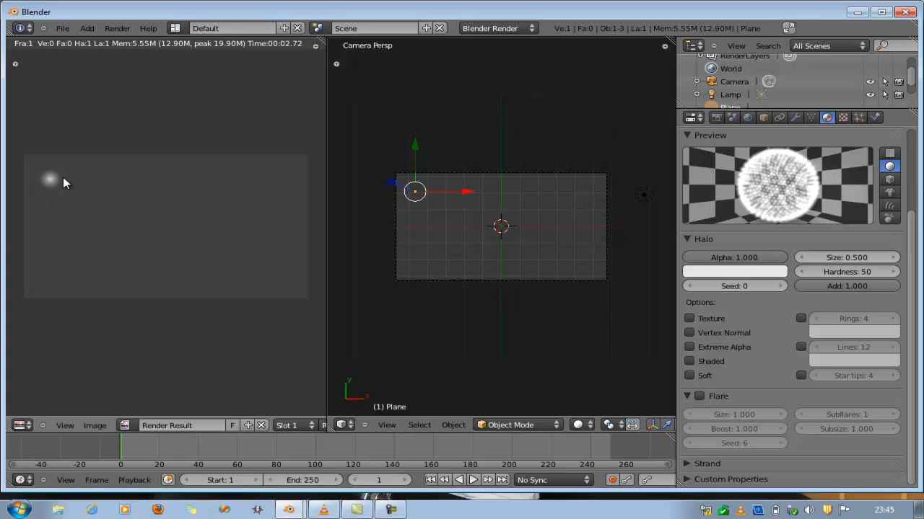
pyautogui.moveTo(59, 182)
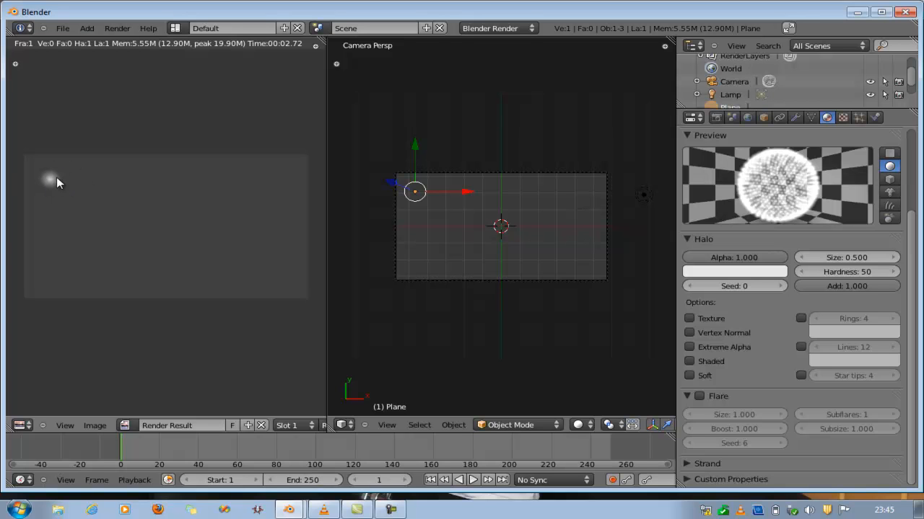
pyautogui.moveTo(874, 179)
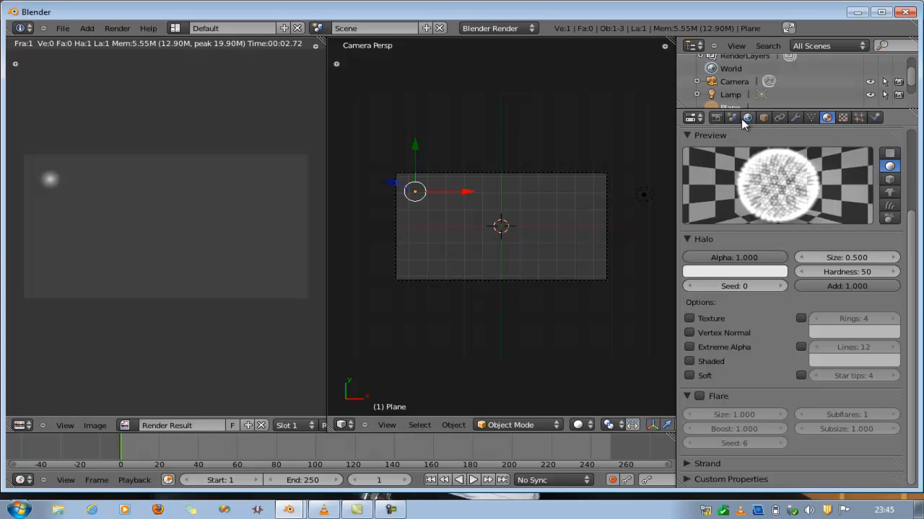
# Set the world Horizon Color to black so the halo renders on a black background
pyautogui.click(747, 117)
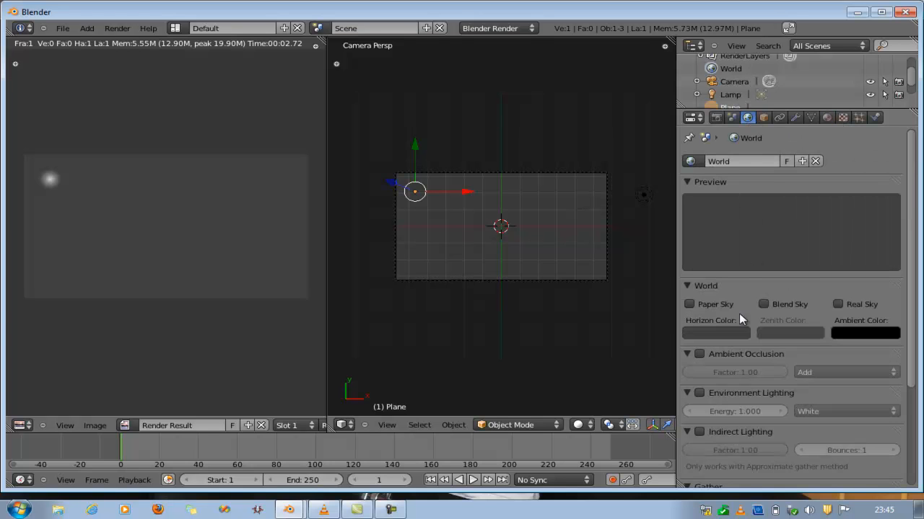
pyautogui.click(716, 332)
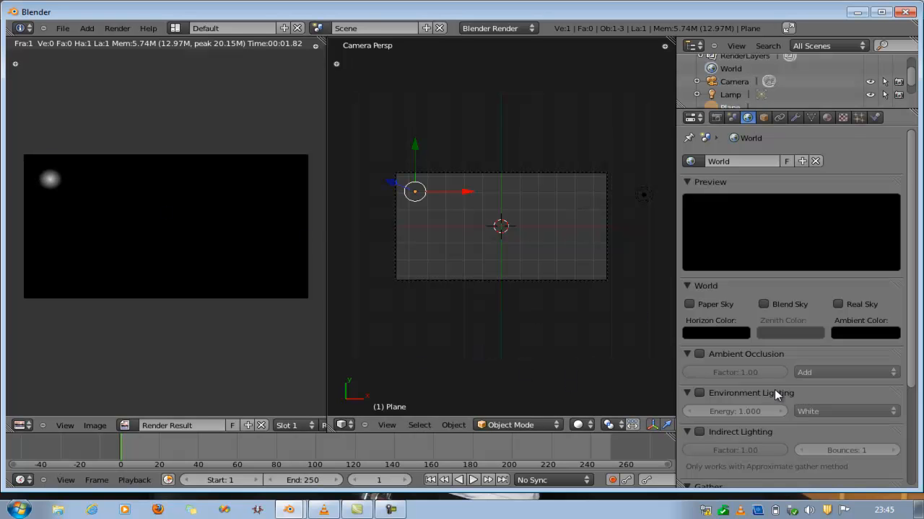
pyautogui.click(827, 117)
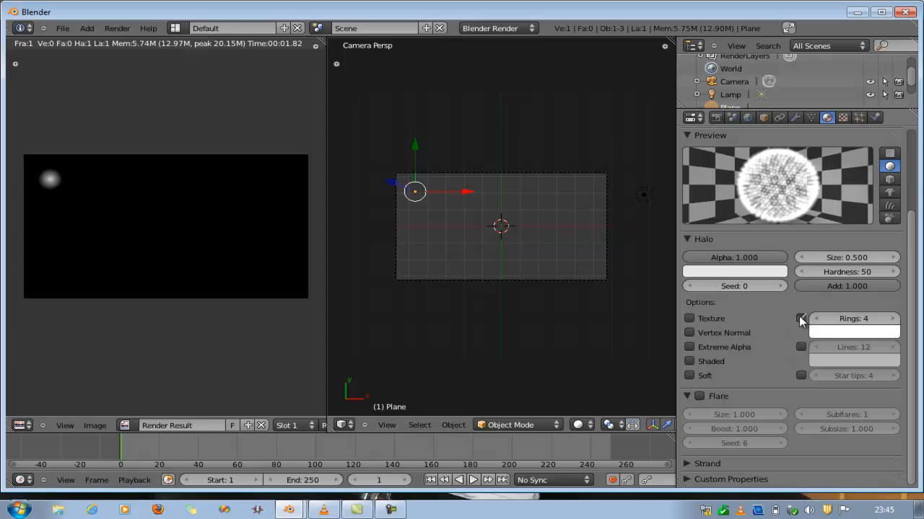
# Enable Rings and Lines on the halo material, rendering after each change
pyautogui.click(801, 319)
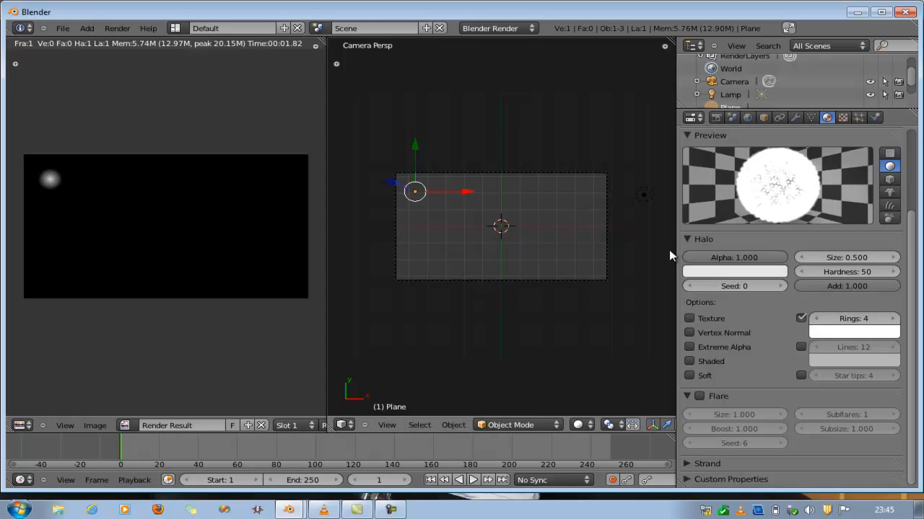
pyautogui.moveTo(75, 162)
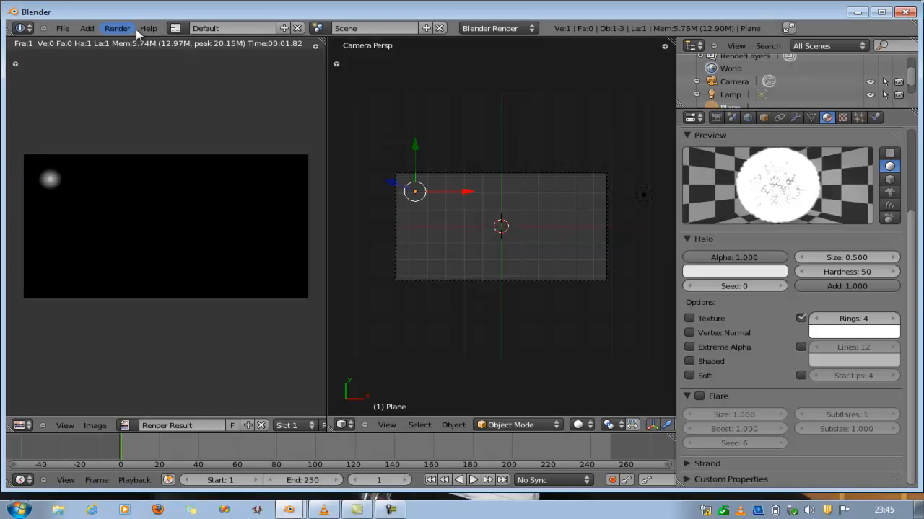
pyautogui.click(117, 29)
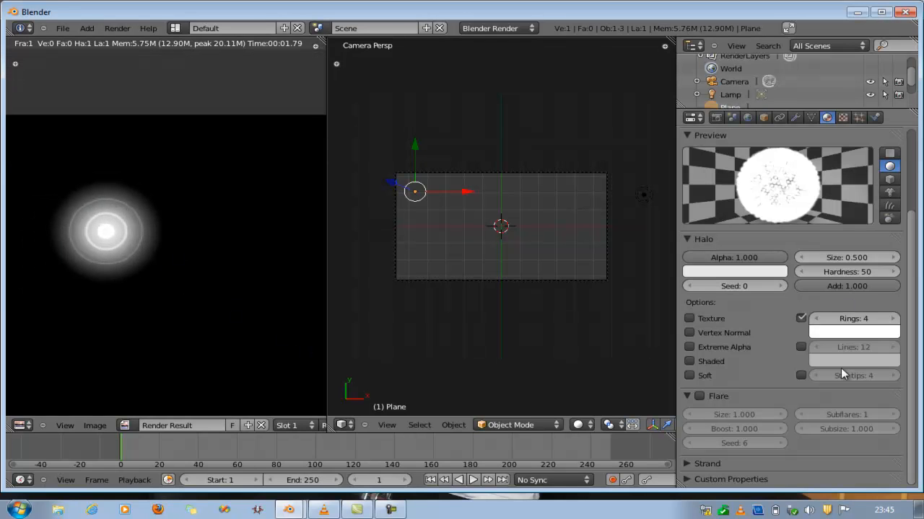
pyautogui.click(800, 346)
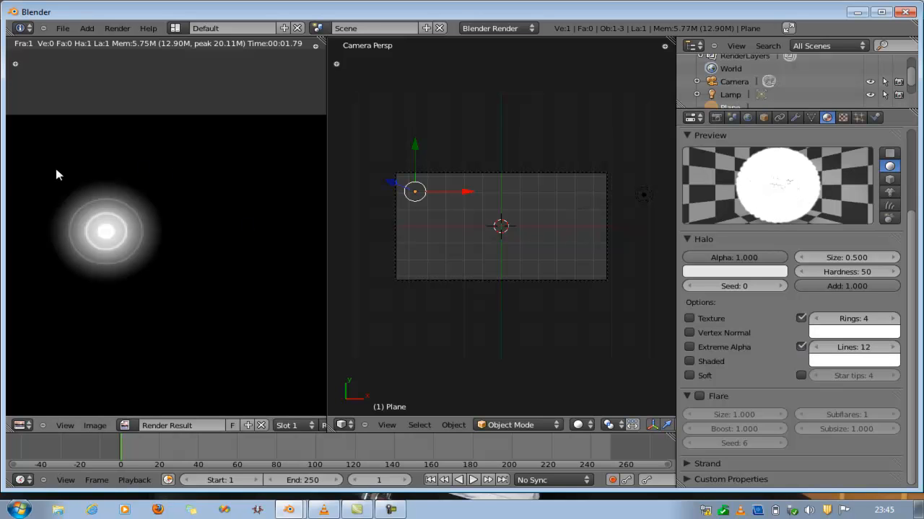
pyautogui.moveTo(203, 210)
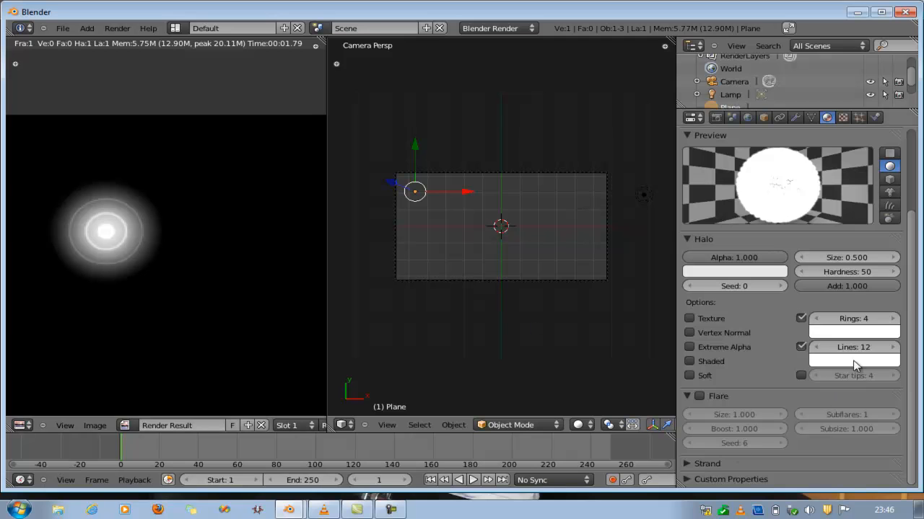
pyautogui.click(117, 29)
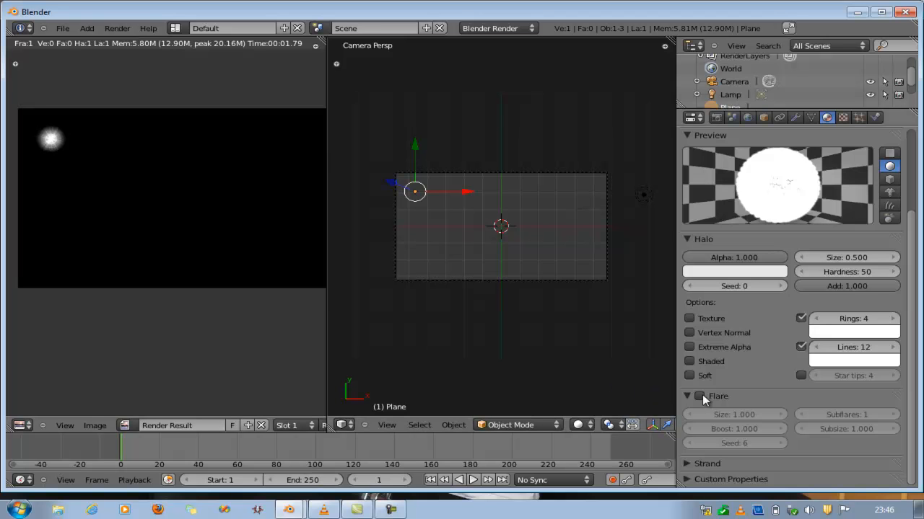
# Enable Flare on the halo, raising its size and changing the seed
pyautogui.click(699, 395)
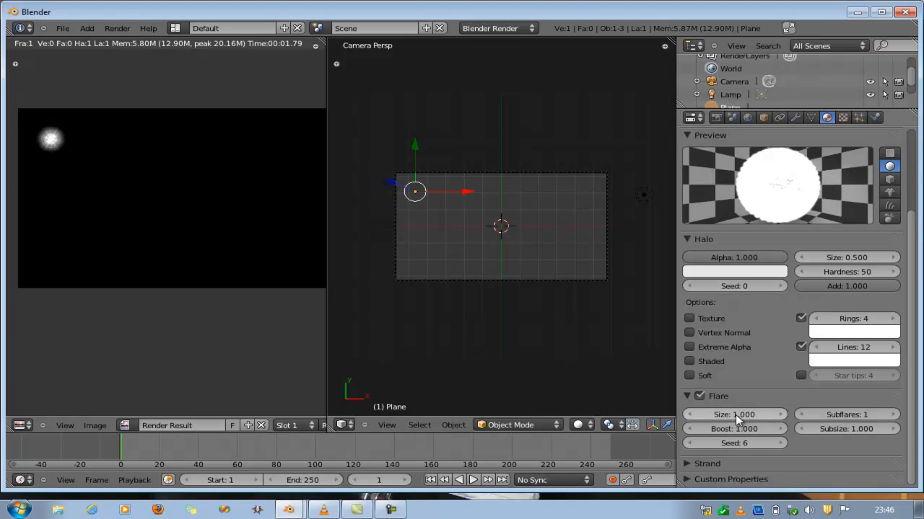
pyautogui.click(733, 414)
pyautogui.write('5')
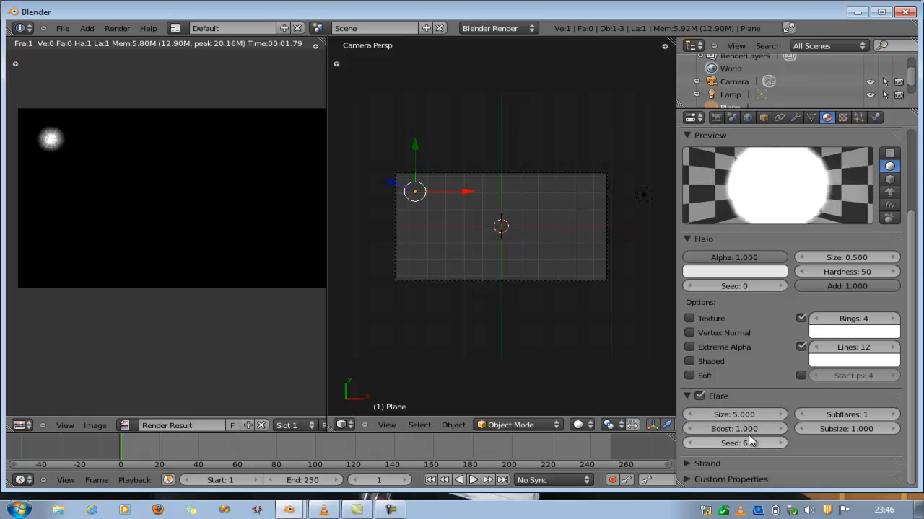
pyautogui.click(733, 428)
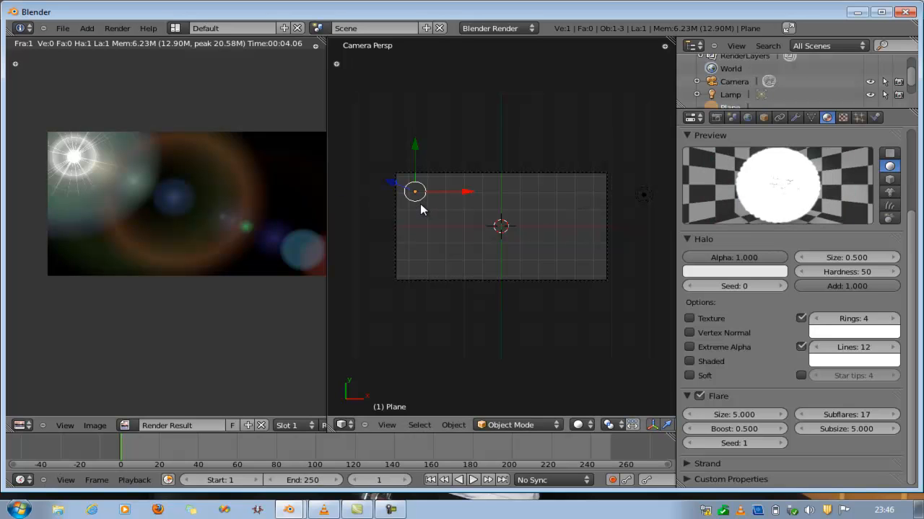
# Move the halo vertex to the upper right of the plane and confirm its position
pyautogui.moveTo(415, 191); pyautogui.dragTo(556, 195)
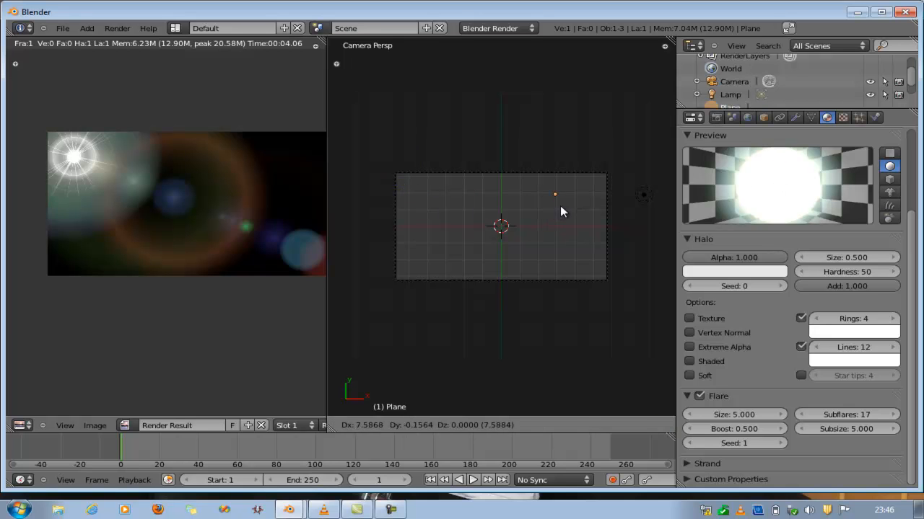
pyautogui.click(575, 191)
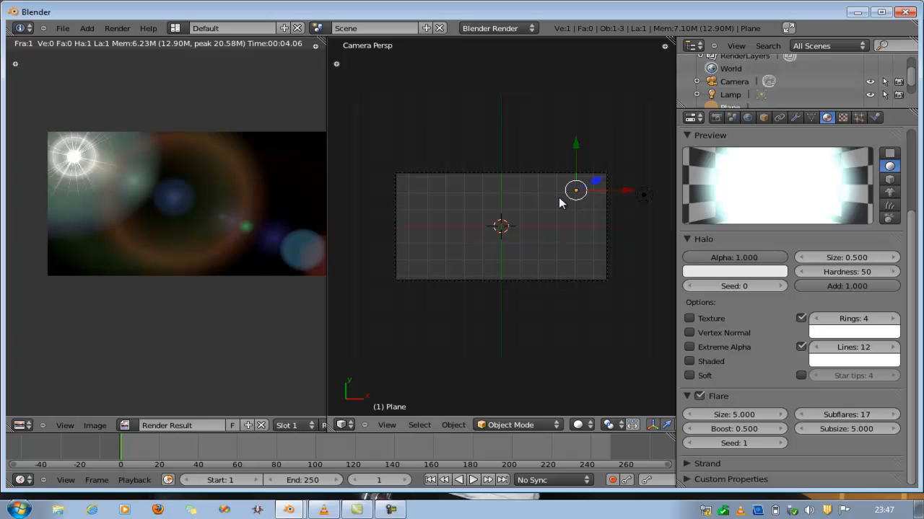
pyautogui.moveTo(555, 199)
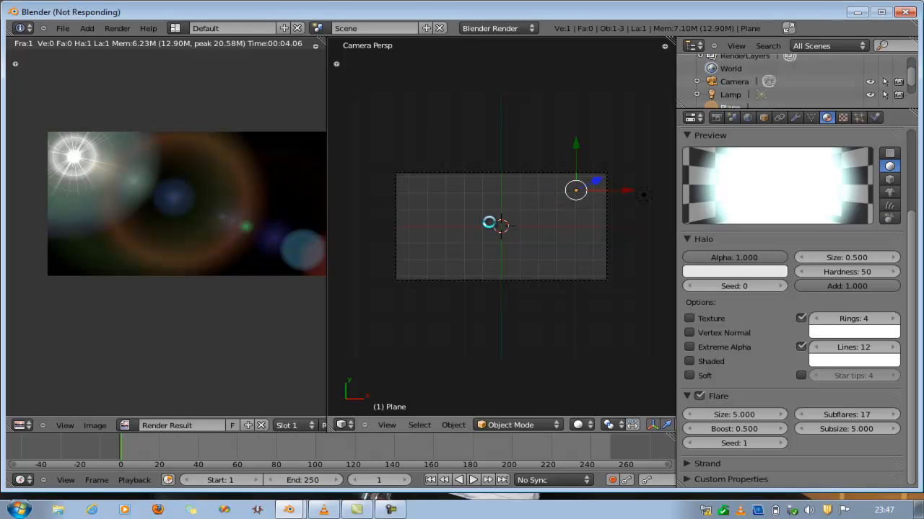
pyautogui.moveTo(306, 207)
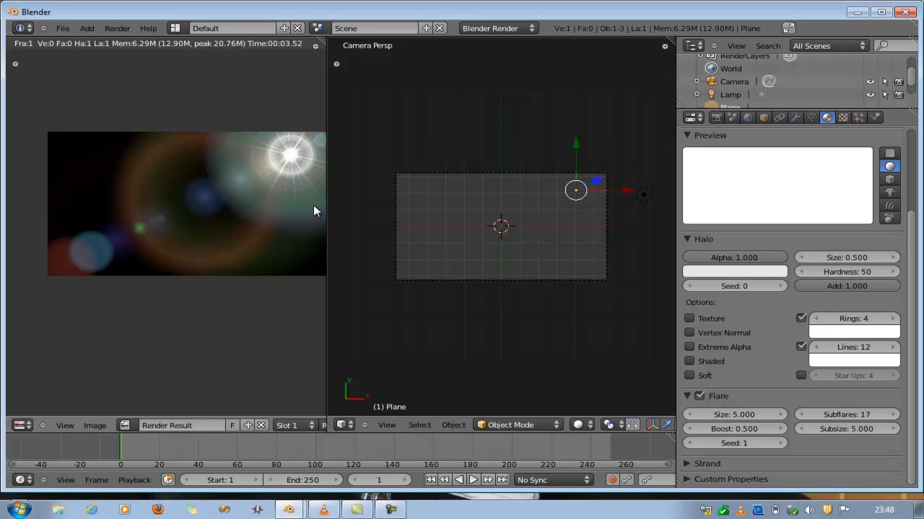
pyautogui.moveTo(323, 126)
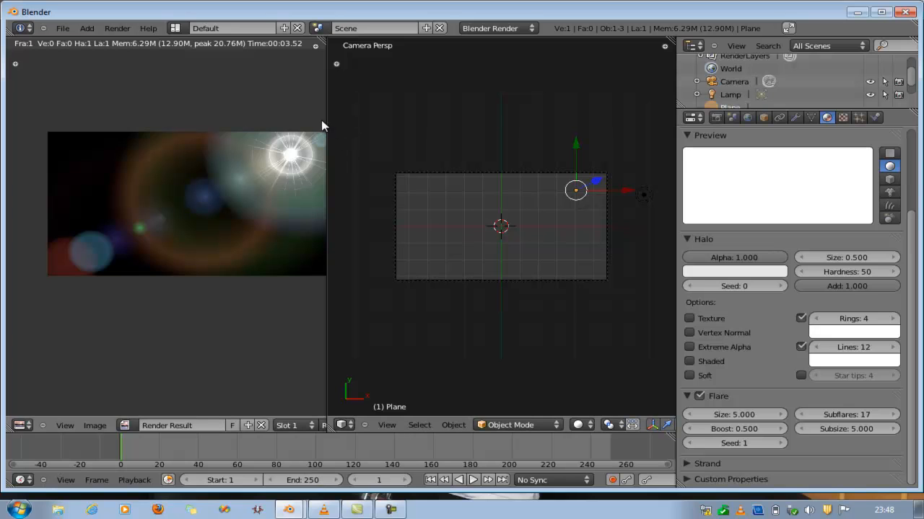
pyautogui.moveTo(300, 208)
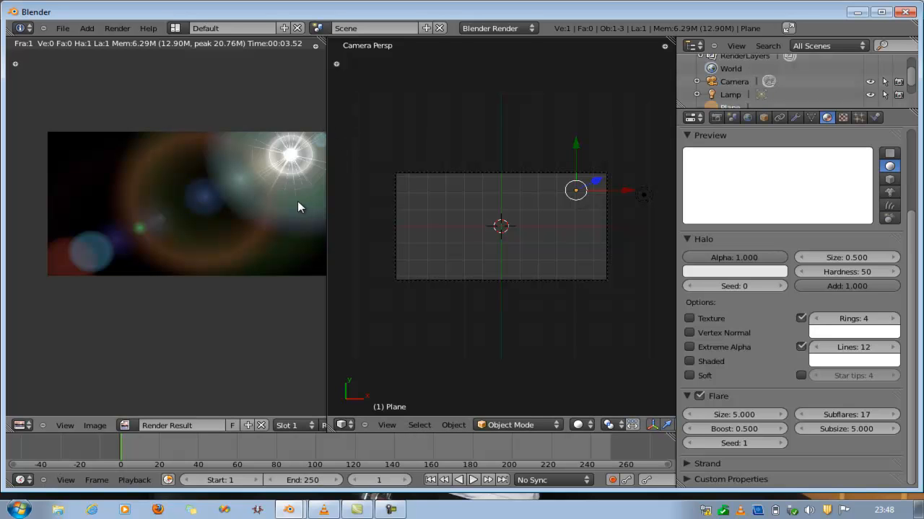